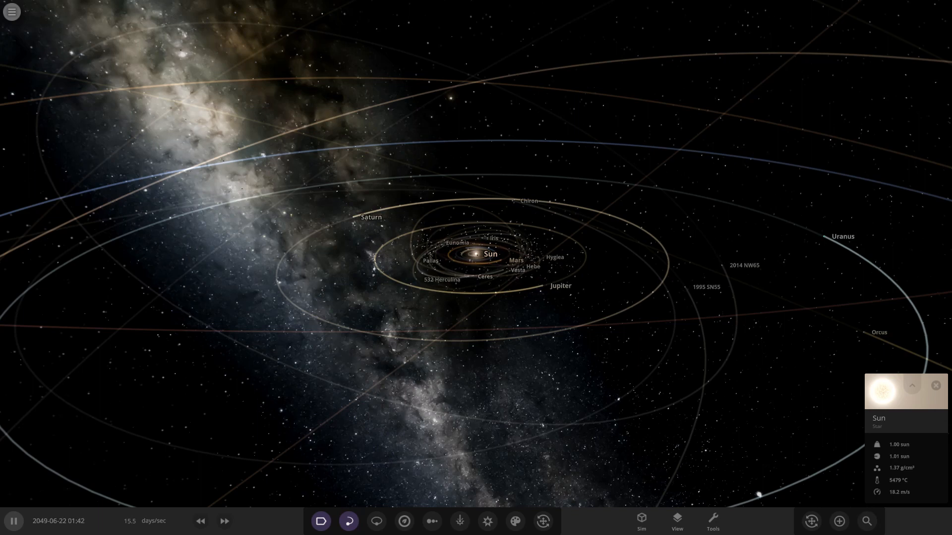
Step: Load the saved Kega_system simulation from My Sims, showing its star Kega Aa paused
left_click(11, 11)
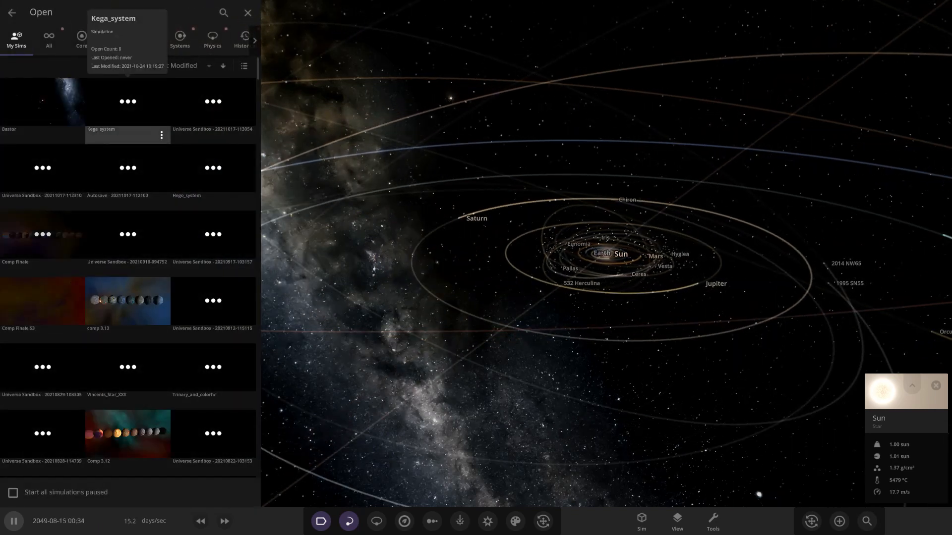
double_click(100, 129)
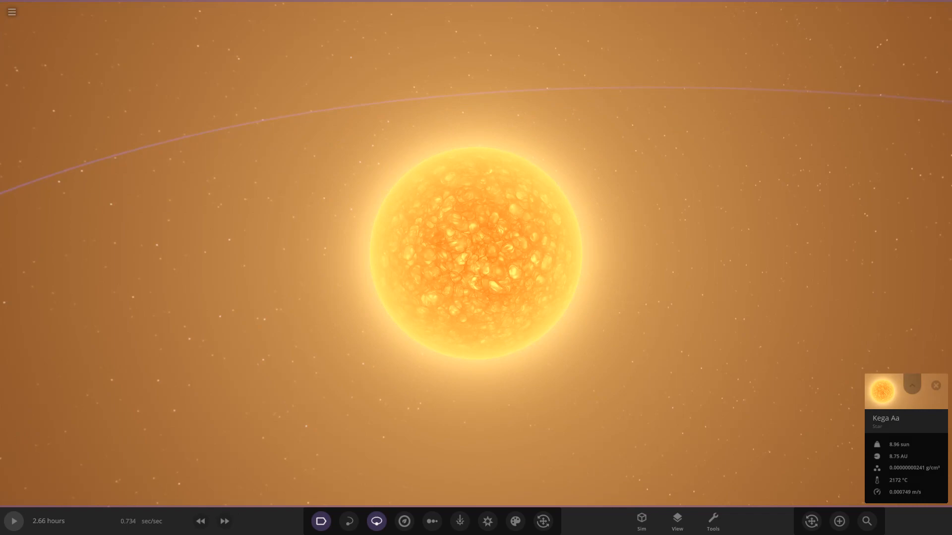
Step: Preview UY Scuti from the Add catalogue, then close it to reveal Kega Ab orbiting Kega Aa
left_click(912, 385)
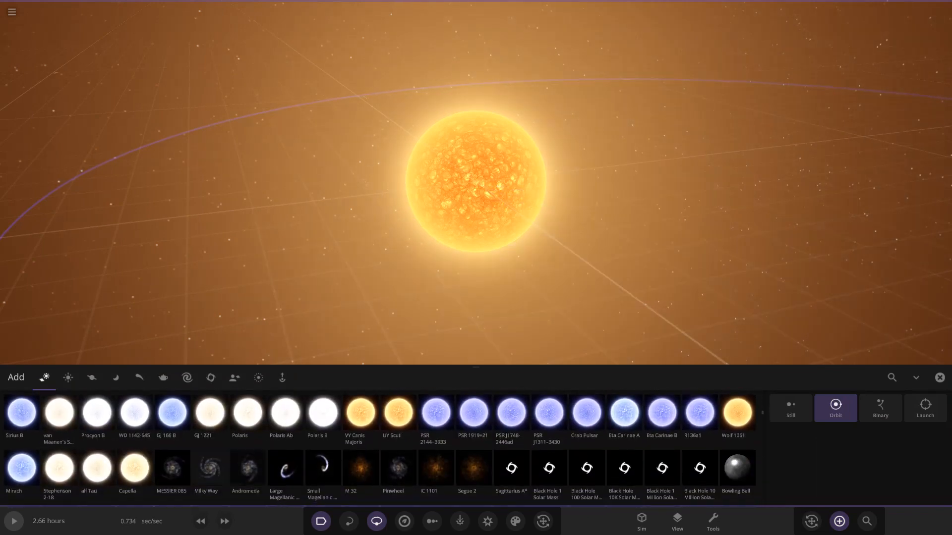
left_click(397, 418)
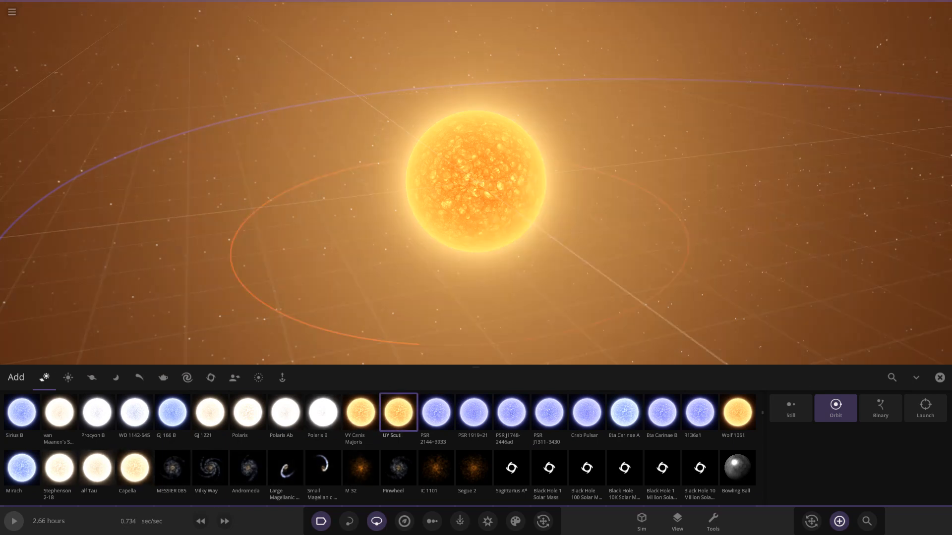
left_click(58, 471)
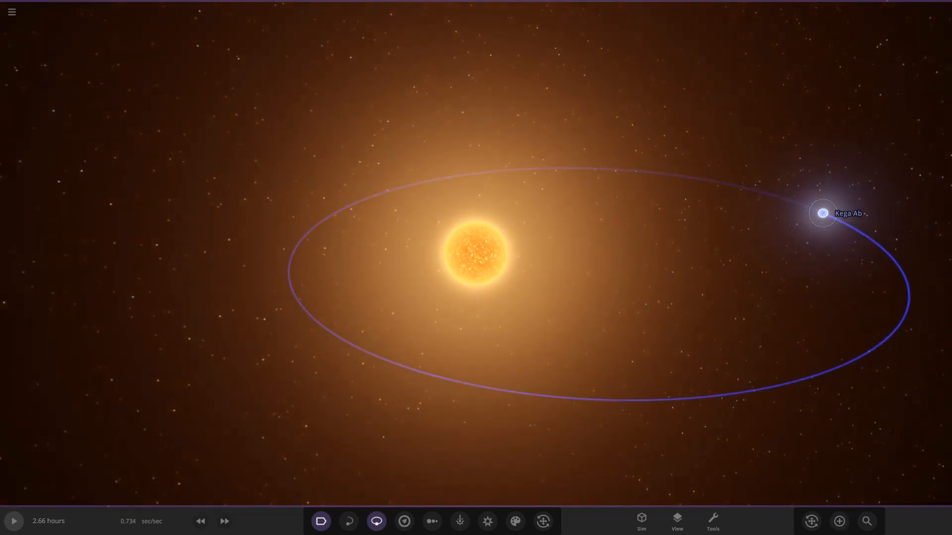
Step: Select Kega Ba and zoom to see the Kega Ba–Bb pair, then Kega Da up close
left_click(822, 213)
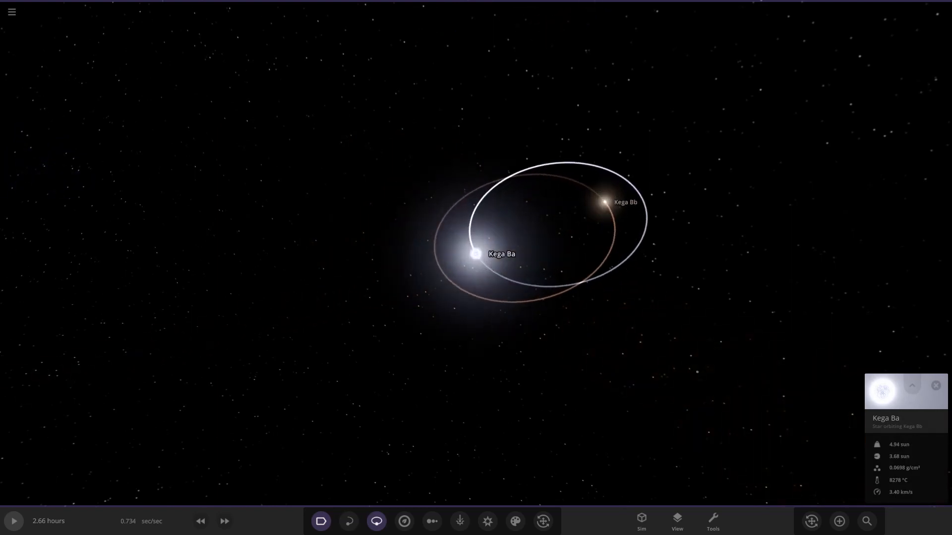
scroll("down", 3)
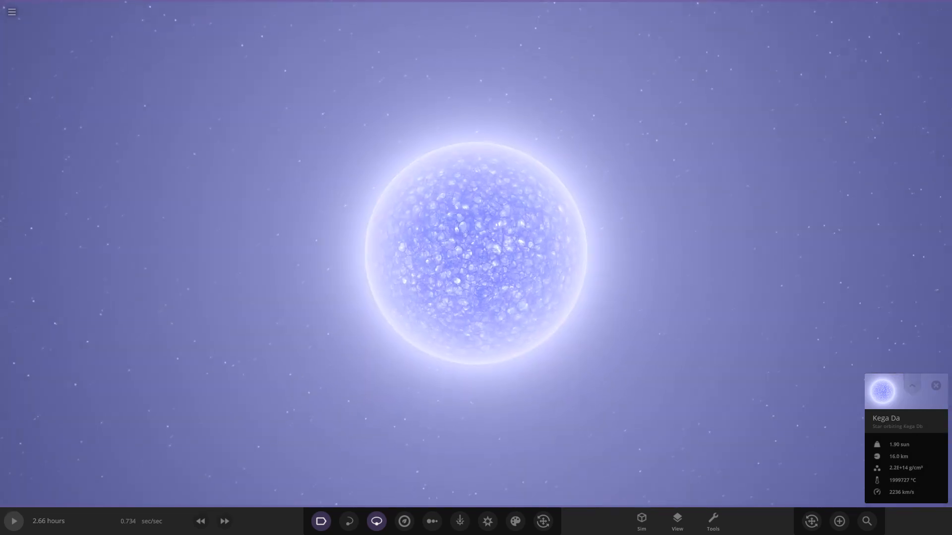
Step: Inspect properties of Kega Da, Ca and Cb, select Kega Cc, then zoom out to the whole Kega system
left_click(910, 385)
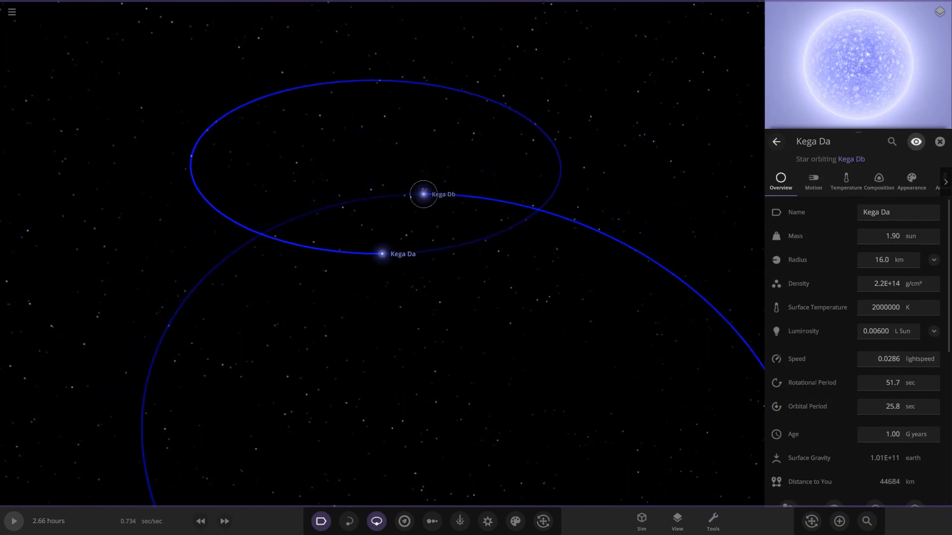
left_click(423, 194)
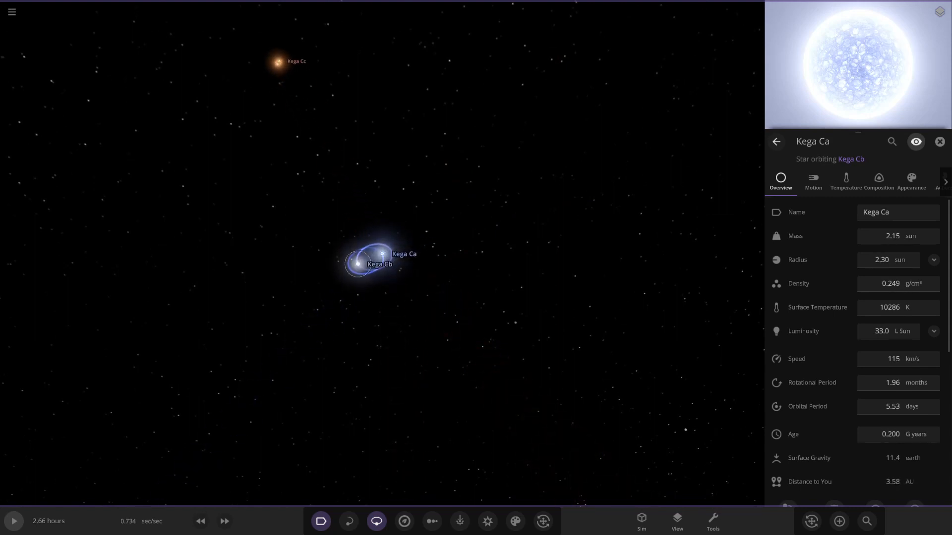
left_click(359, 264)
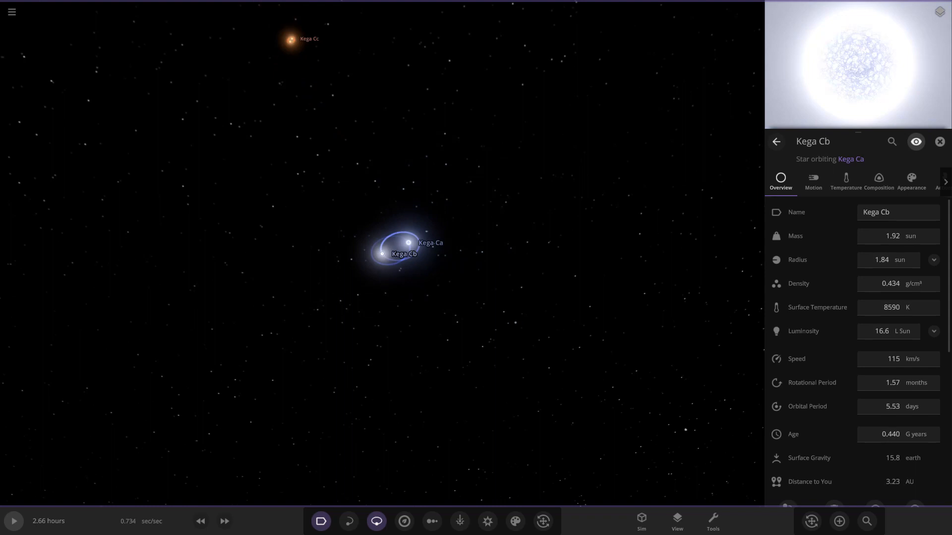
left_click(940, 142)
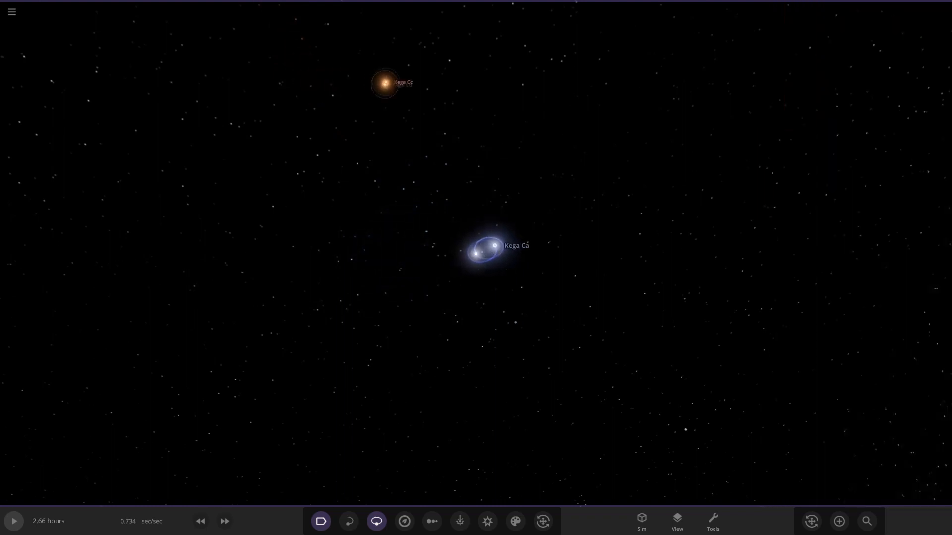
left_click(384, 83)
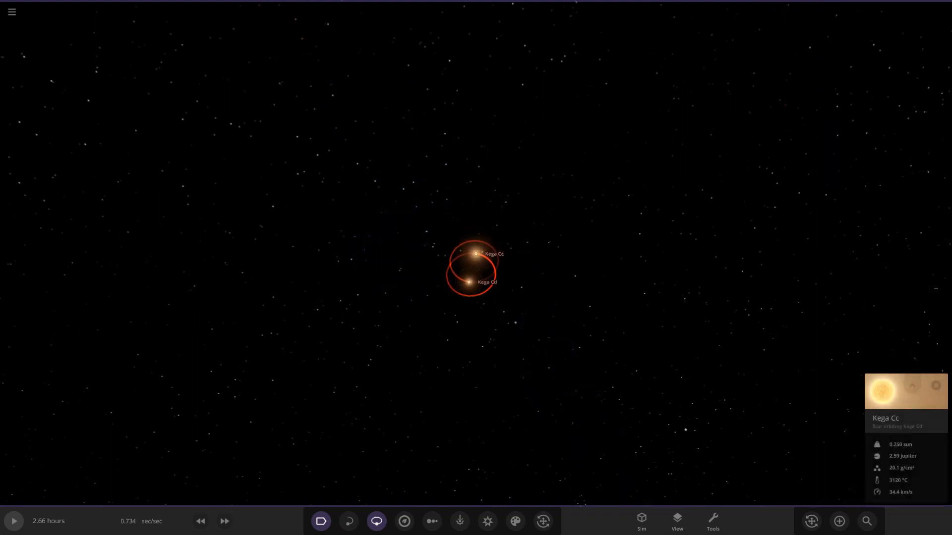
left_click(866, 521)
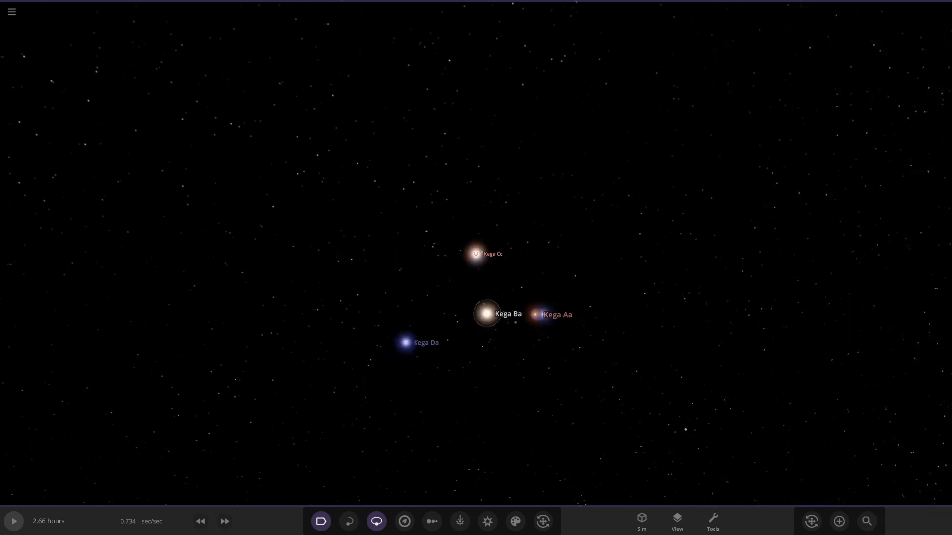
Step: Center on Kega Aa, play the simulation and raise its speed toward 8625 hours/sec
left_click(534, 314)
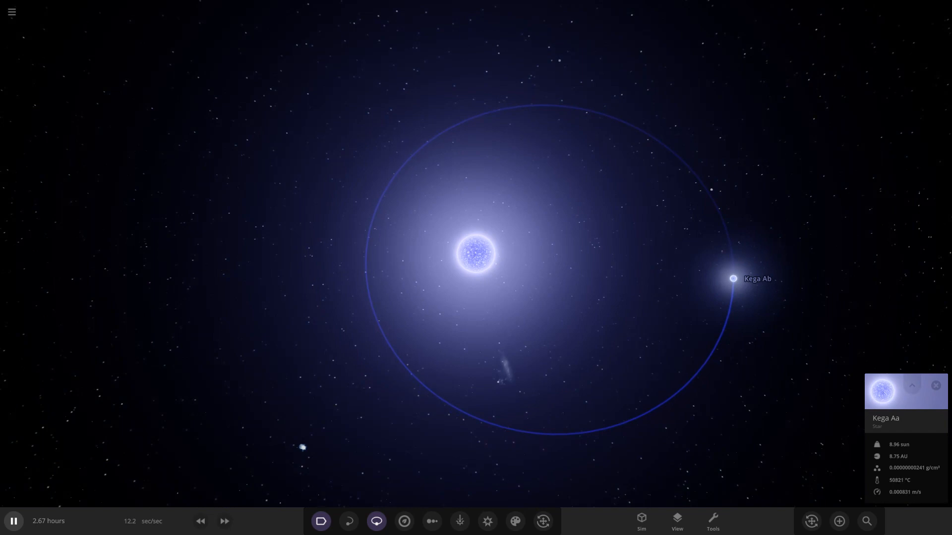
left_click(224, 521)
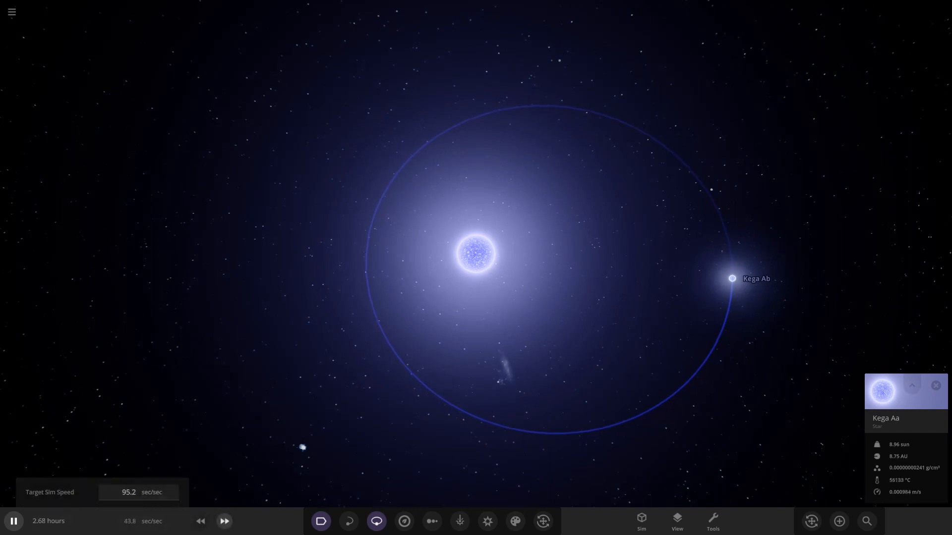
left_click(223, 521)
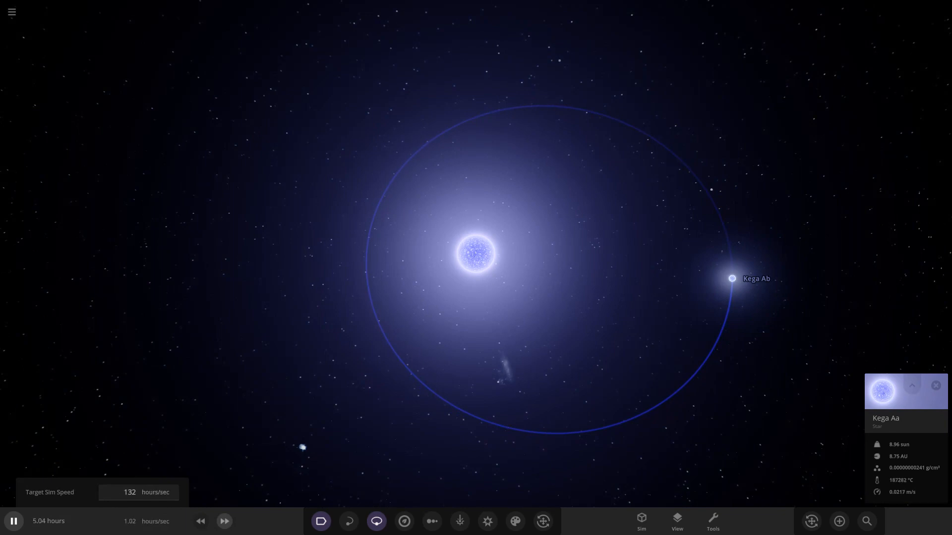
left_click(224, 521)
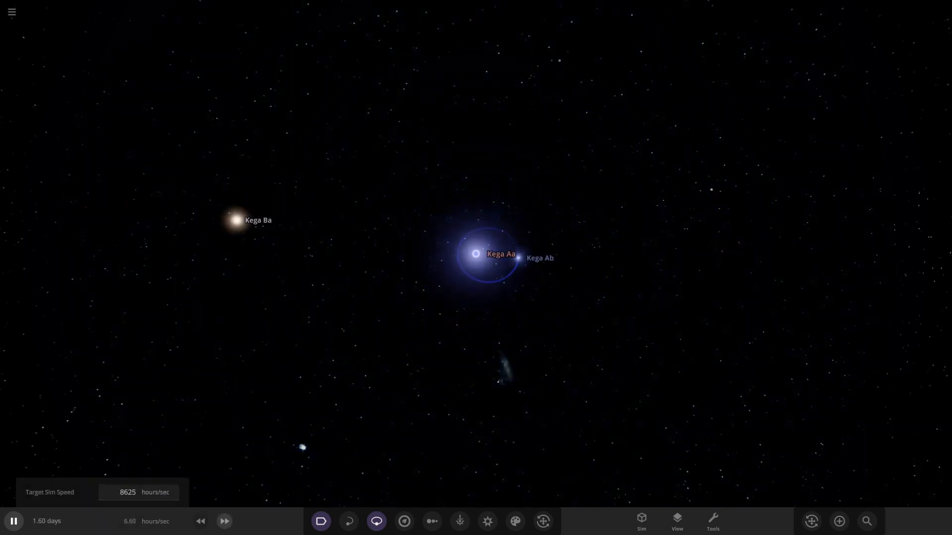
Step: Watch the Kega Da–Db orbits, expand Kega Db's full properties, then move on to the Bastor system
left_click(223, 526)
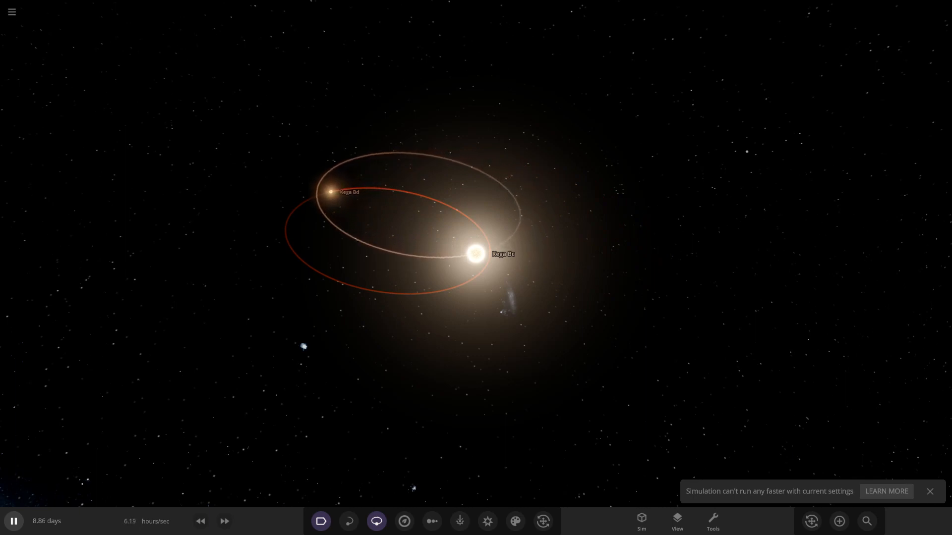
scroll("down", 3)
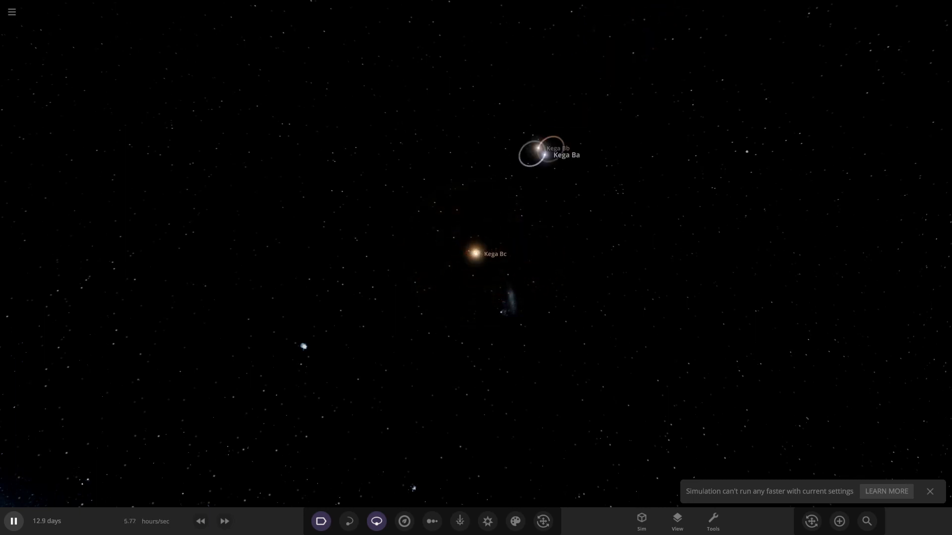
left_click(536, 149)
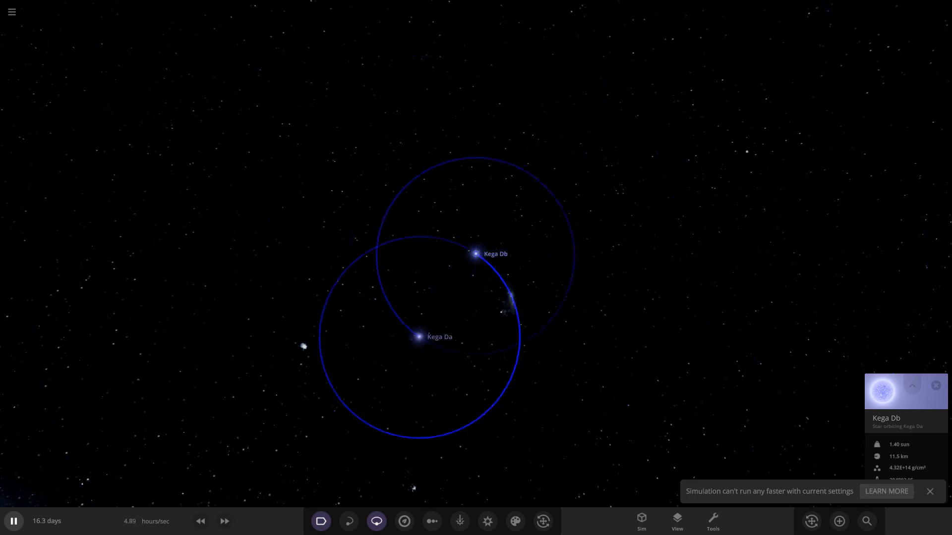
left_click(224, 521)
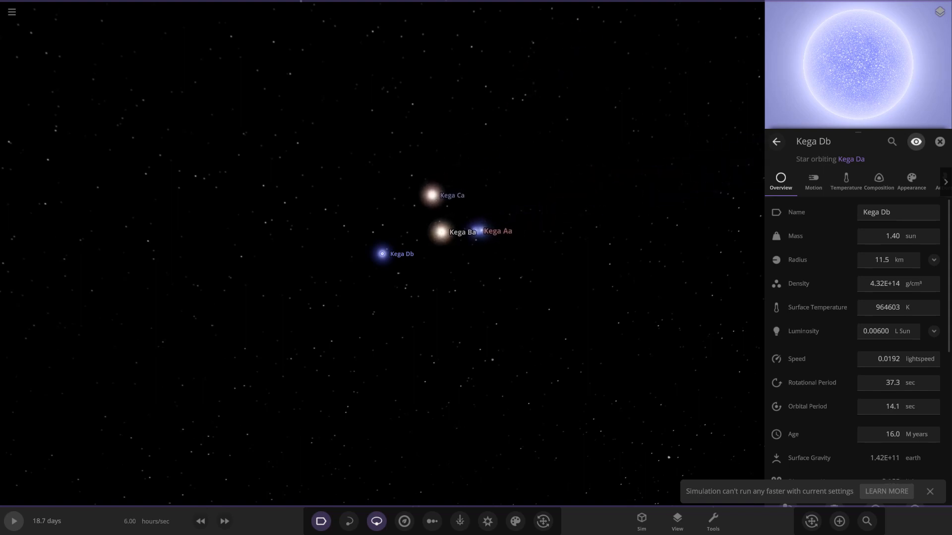
left_click(428, 194)
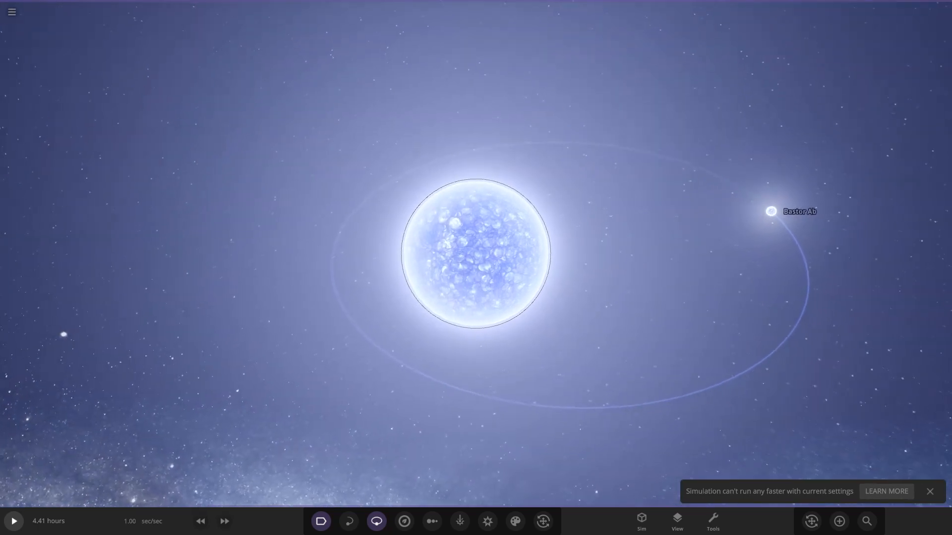
Step: Survey the paused Bastor system from Bastor Aa and Ab out to a wide view with Bastor Ca
left_click(477, 252)
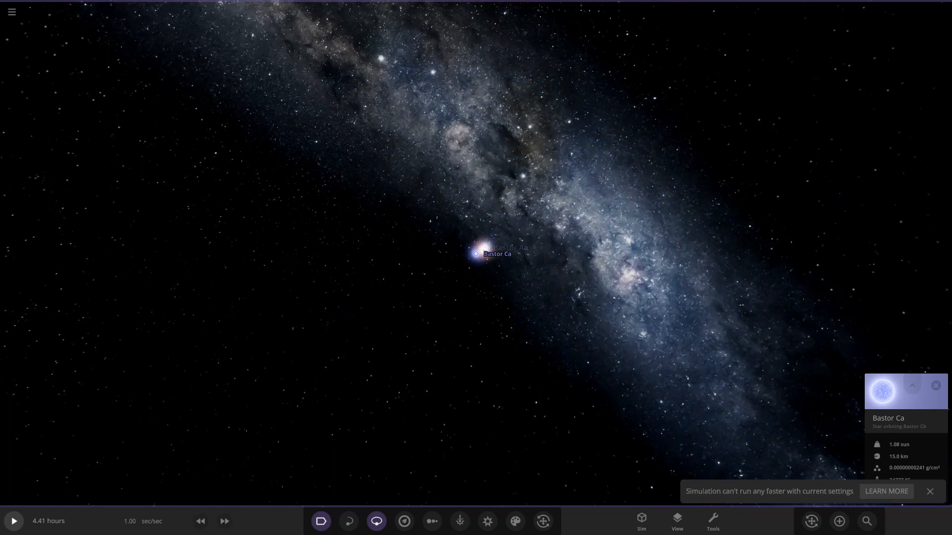
left_click(866, 520)
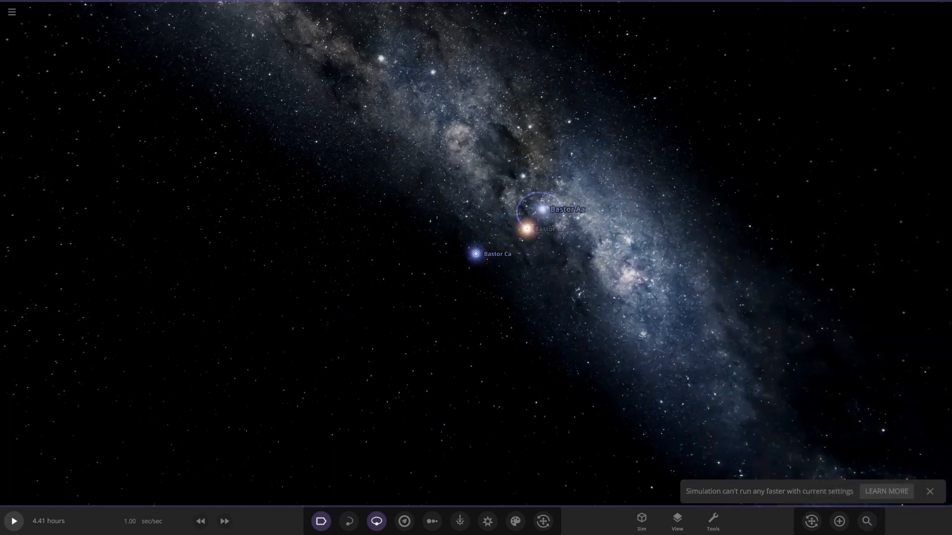
Step: Start the Bastor simulation and adjust its speed so Bastor Bc orbits the Ba–Bb pair
left_click(525, 229)
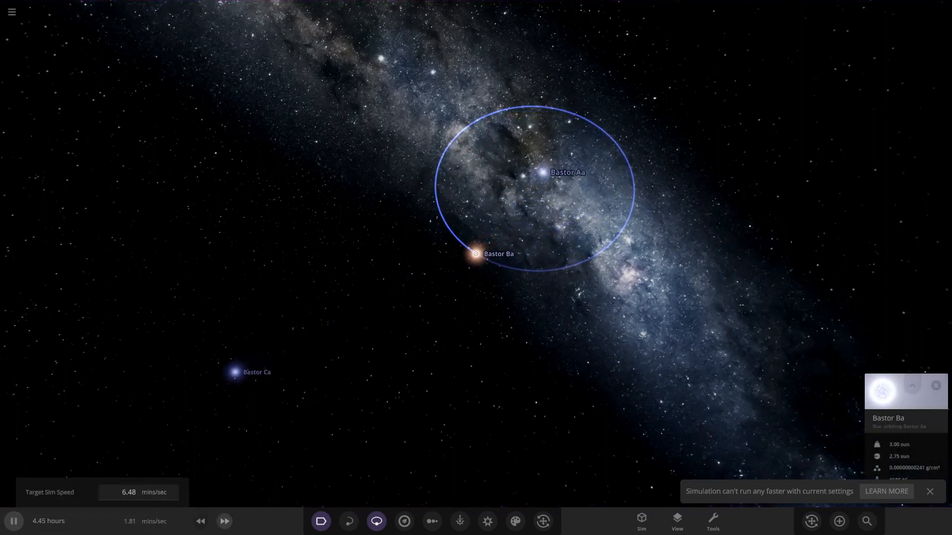
left_click(224, 521)
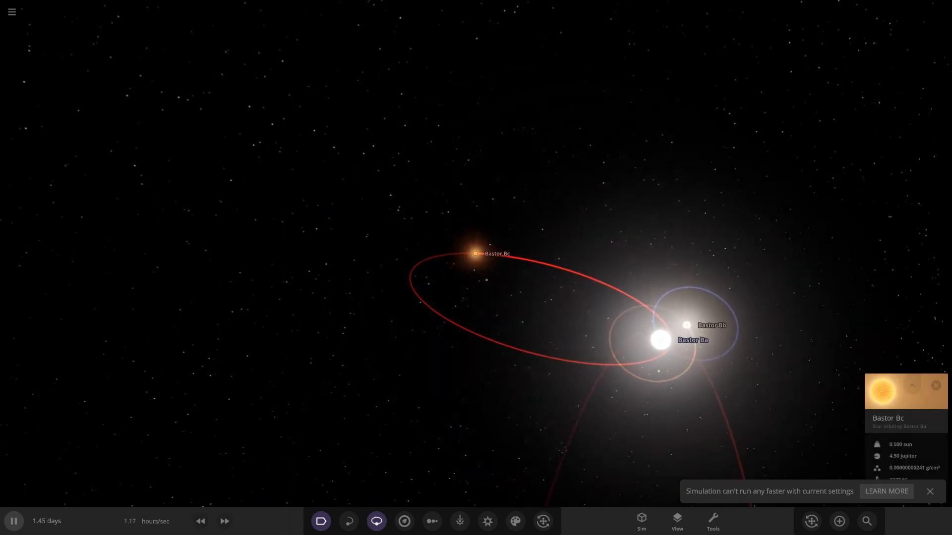
Step: Let the Bastor system run to about 13 days until Bastor Ba swells and sheds fragments
left_click(224, 521)
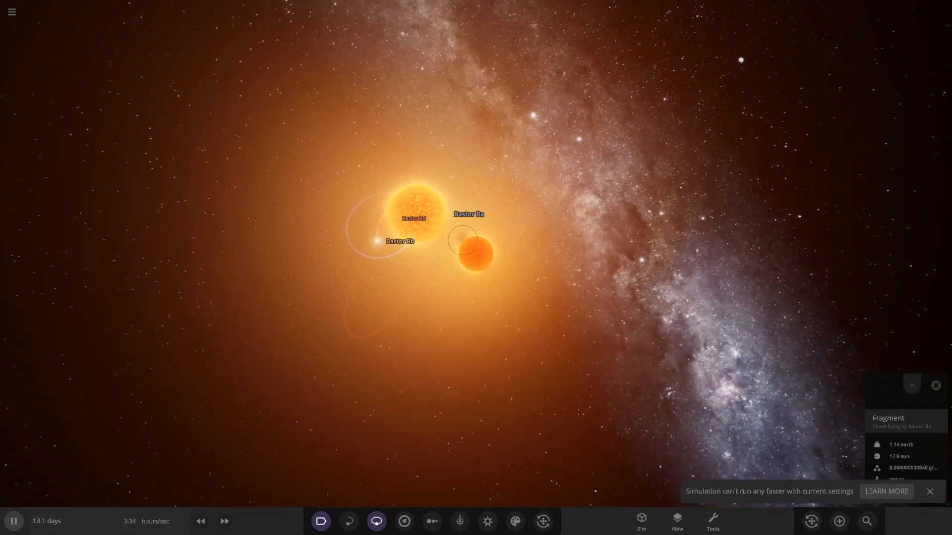
Step: Follow the ejected Bastor Bc, then bring up the saved-simulations list
left_click(225, 520)
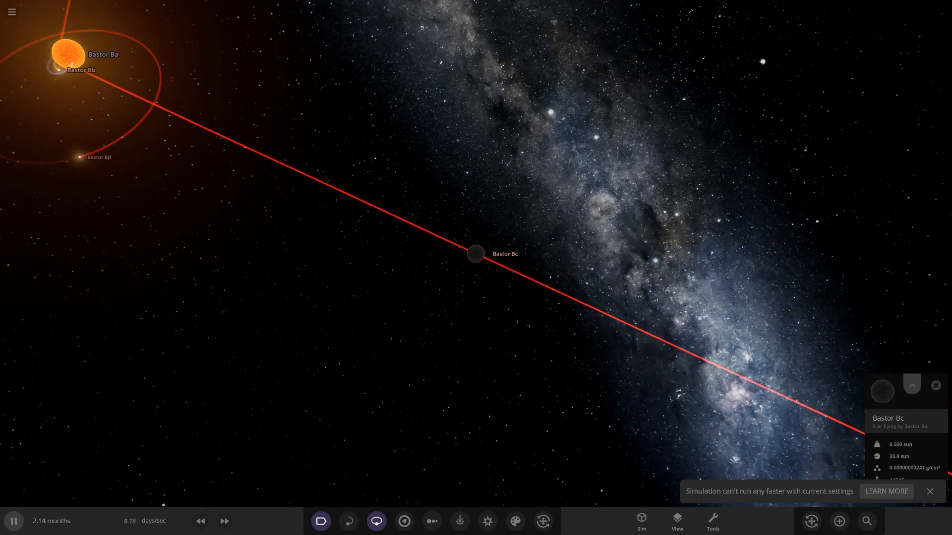
left_click(911, 385)
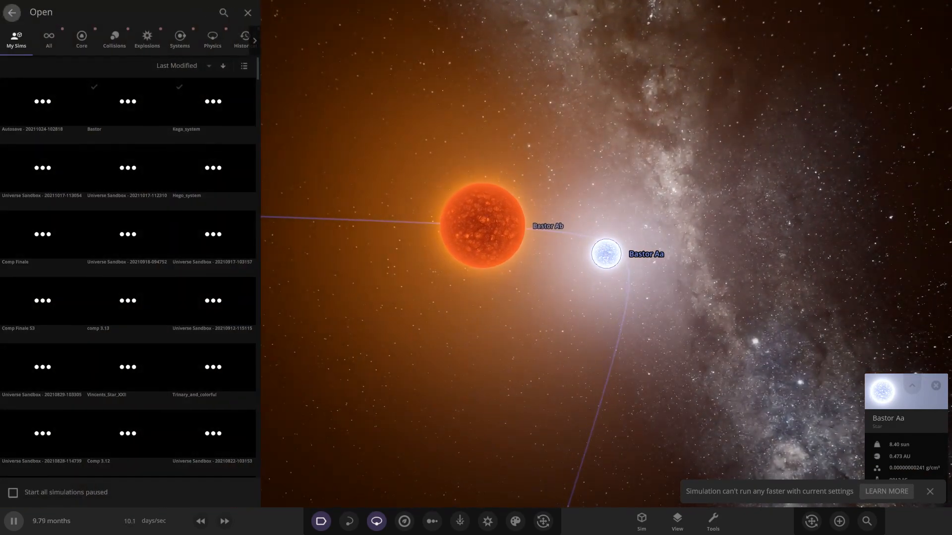
Step: Close the saved simulations list to watch Bastor Ca and Cb orbit at 1.35 years
left_click(11, 12)
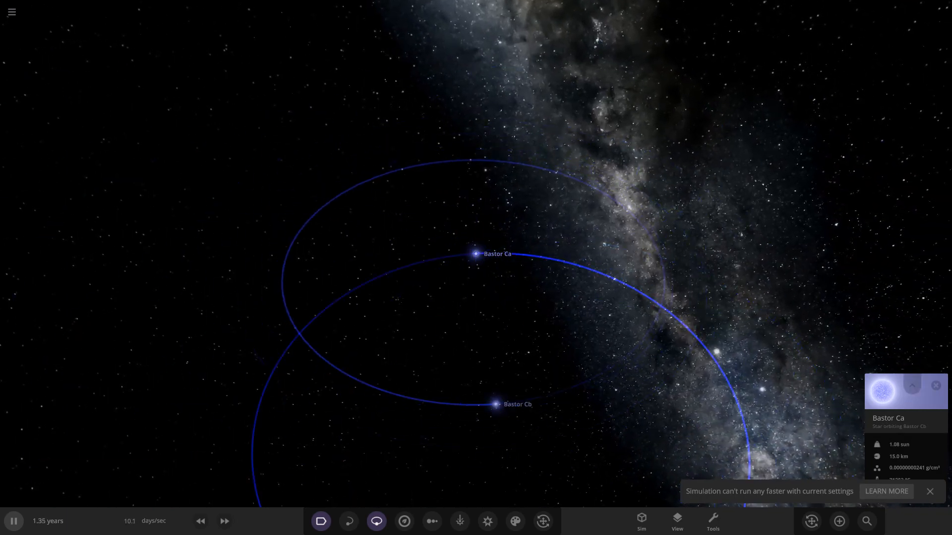
Step: Review Bastor Ca's full property details and glance through the main menu
left_click(912, 385)
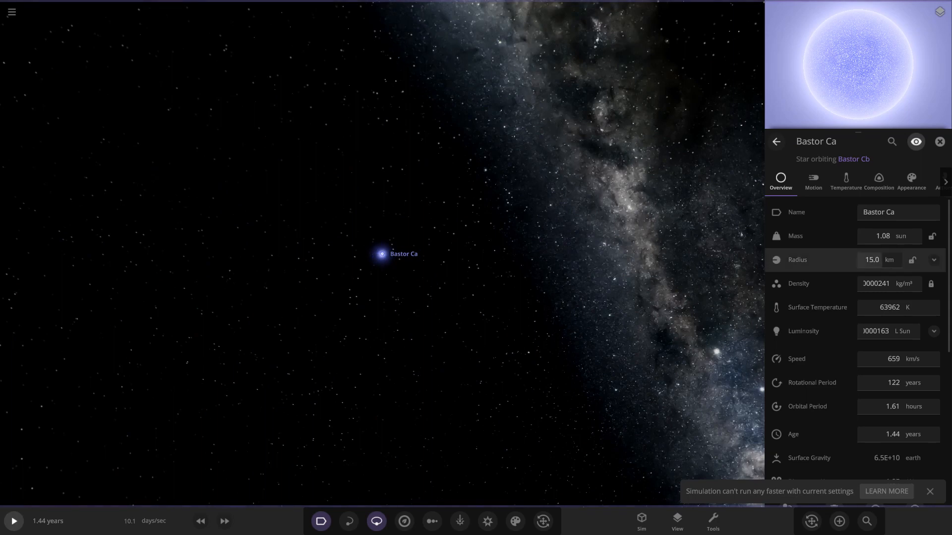
left_click(940, 142)
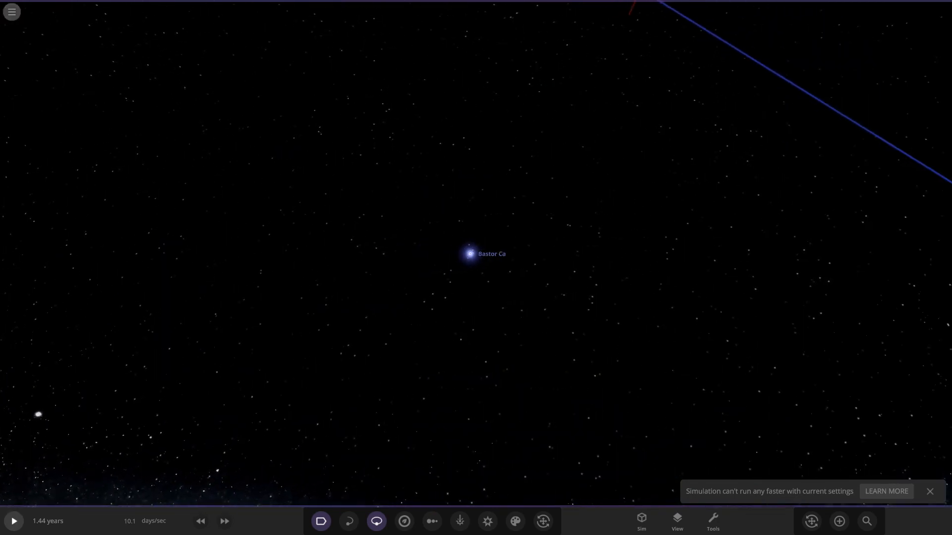
left_click(12, 11)
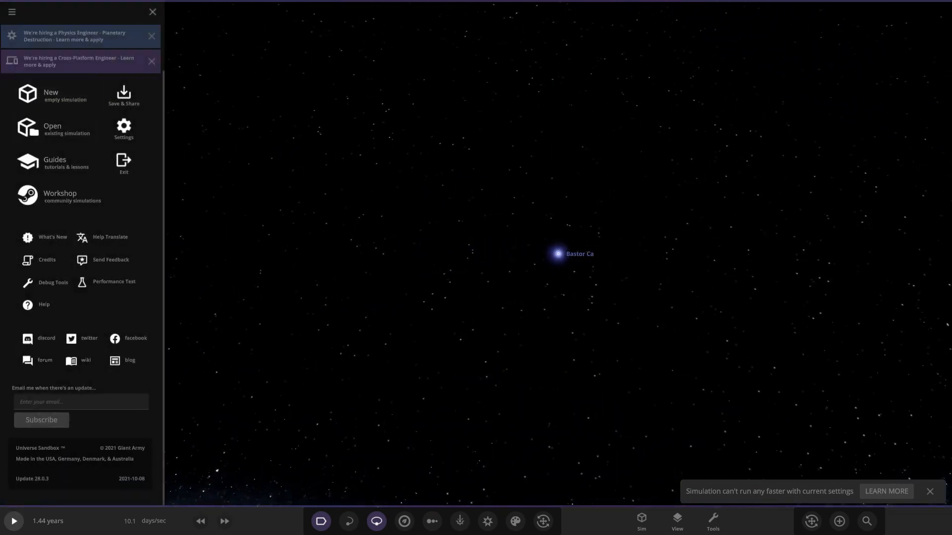
left_click(153, 12)
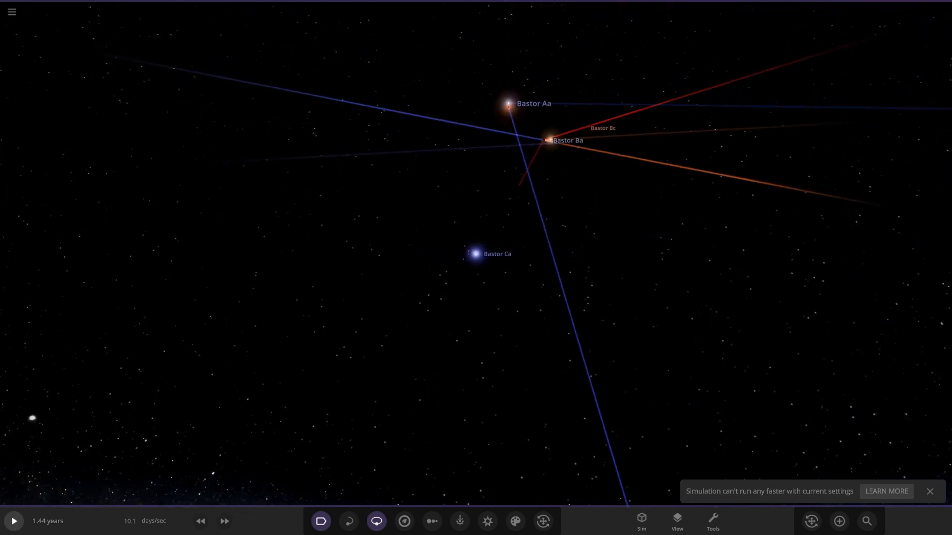
Step: Select Bastor Ba, check the simulation's object list, and resume playback at 1.44 years
left_click(548, 139)
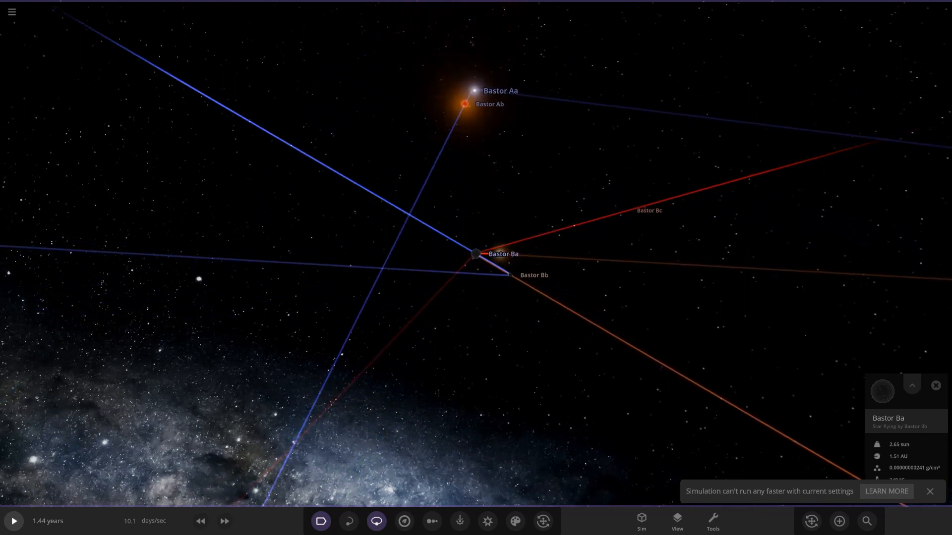
left_click(866, 520)
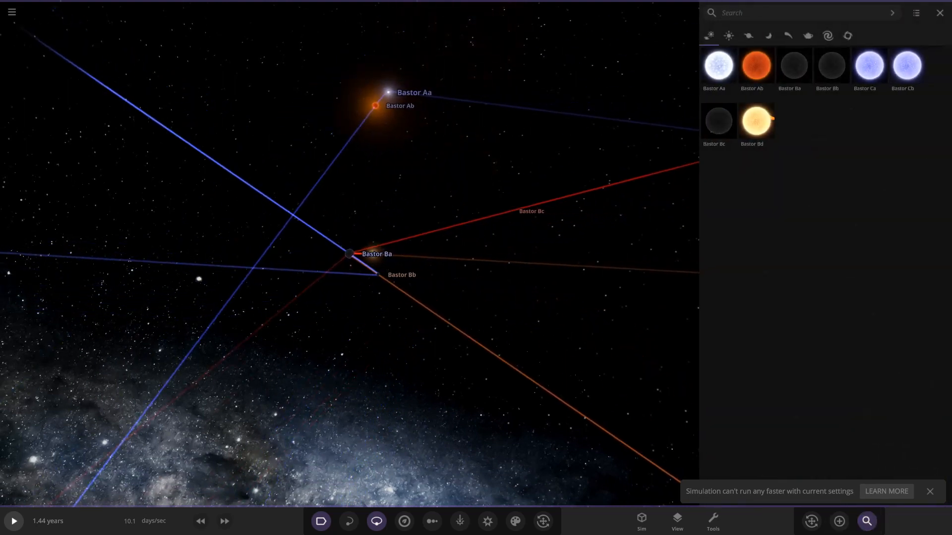
left_click(938, 12)
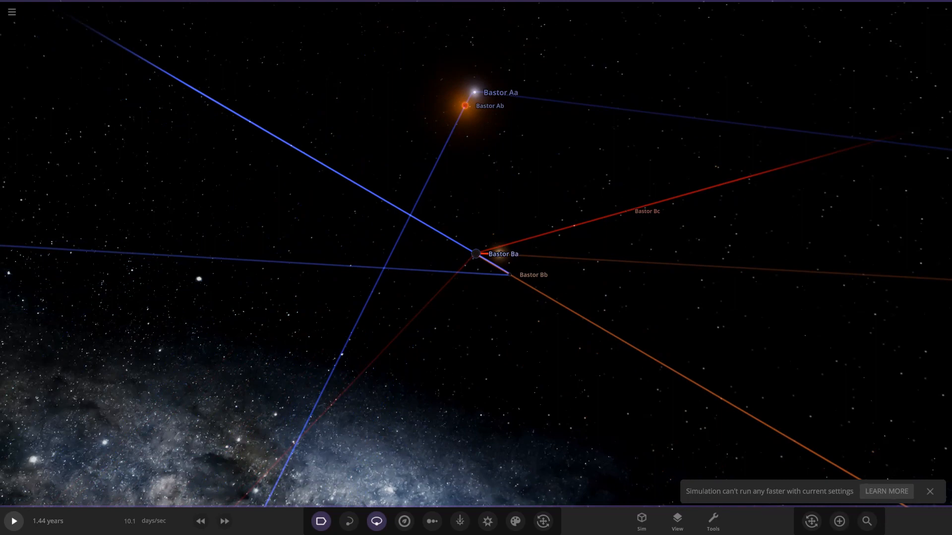
left_click(13, 520)
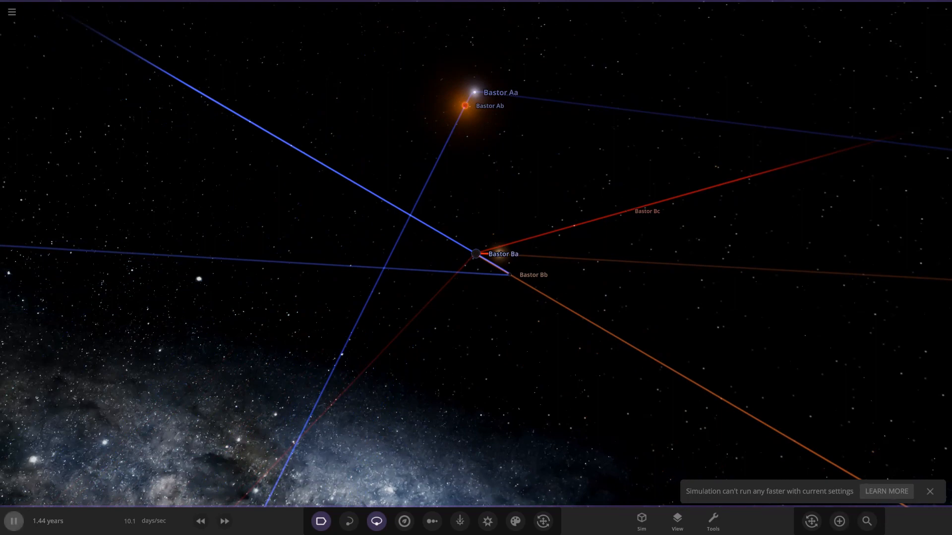